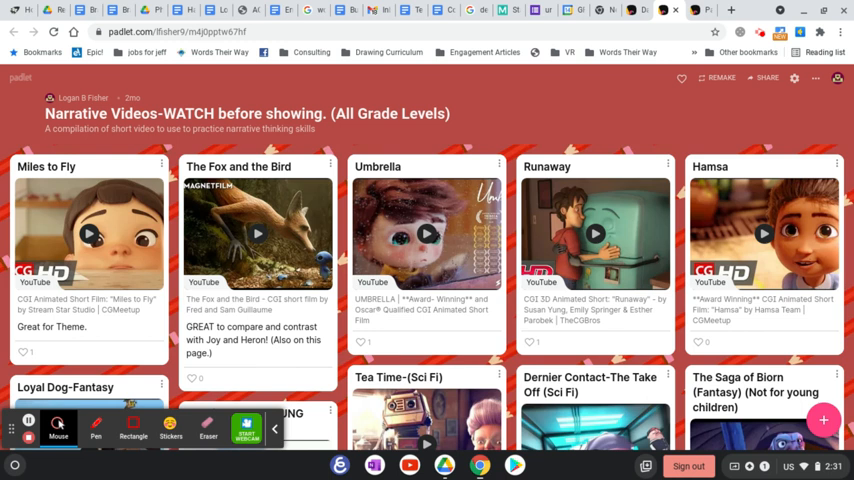
{"action": "scroll", "scroll_direction": "down", "scroll_amount": 3}
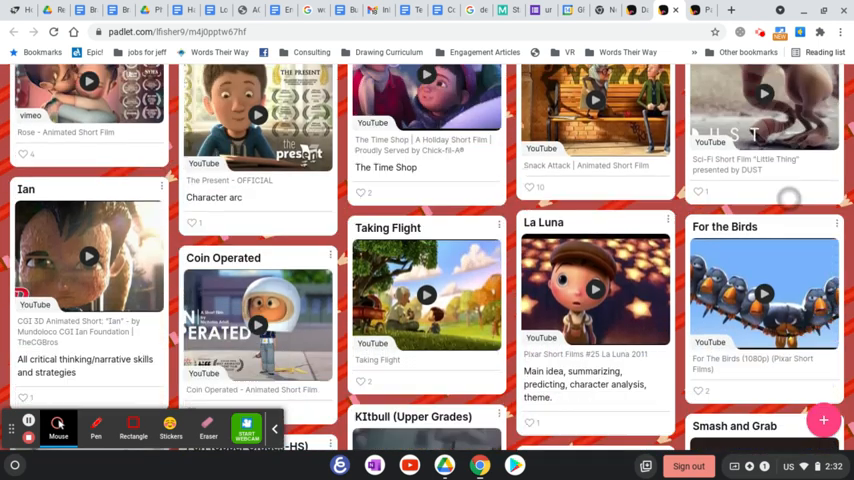
{"action": "scroll", "scroll_direction": "down", "scroll_amount": 3}
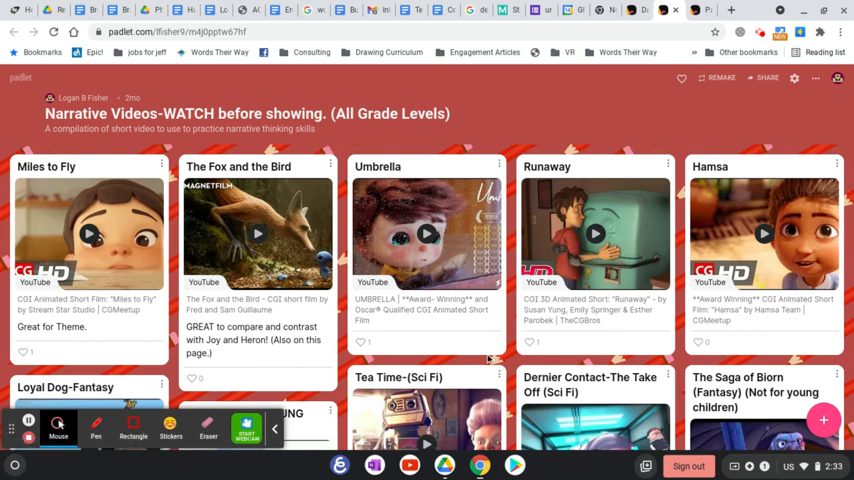
{"action": "mouse_move", "coordinate": [444, 346]}
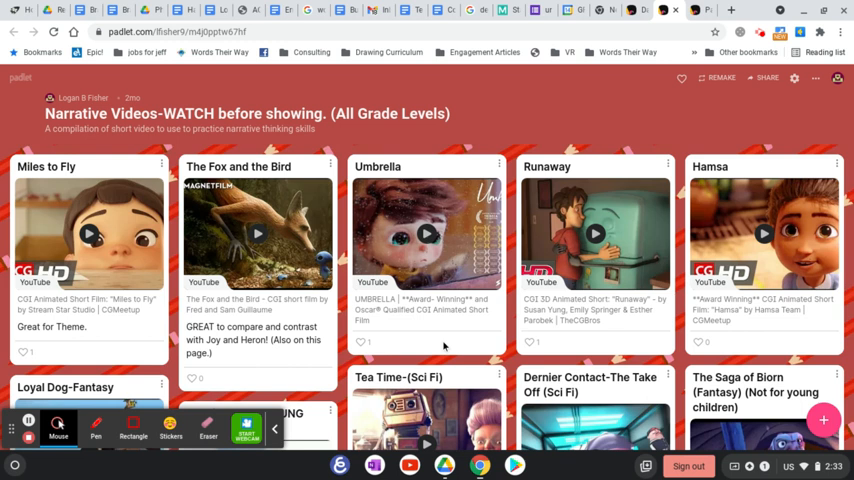